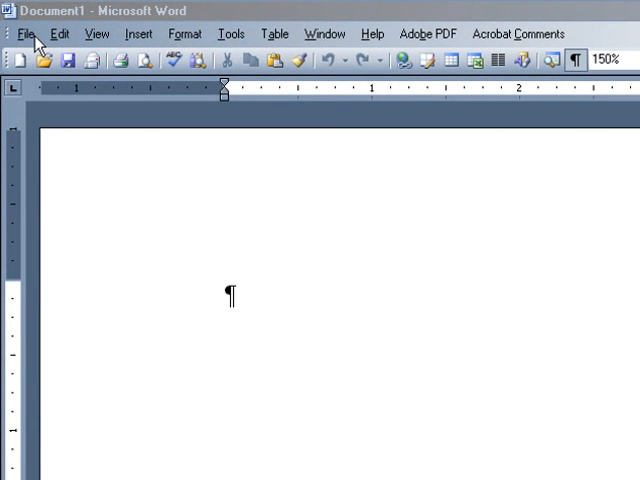
Save the blank document as 'My Complete Manuscript' in the Chapters of My Book folder
{"action": "left_click", "coordinate": [26, 33]}
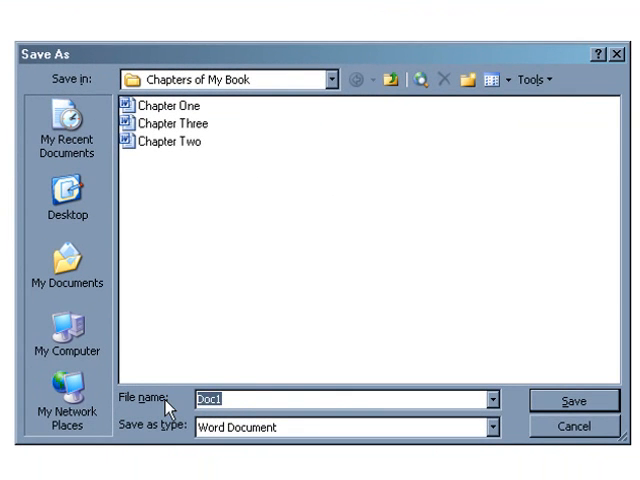
{"action": "type", "text": "My Complete Manuscript"}
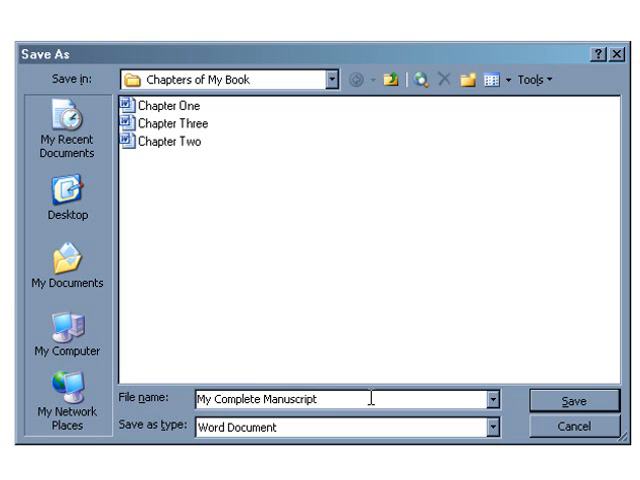
{"action": "left_click", "coordinate": [576, 401]}
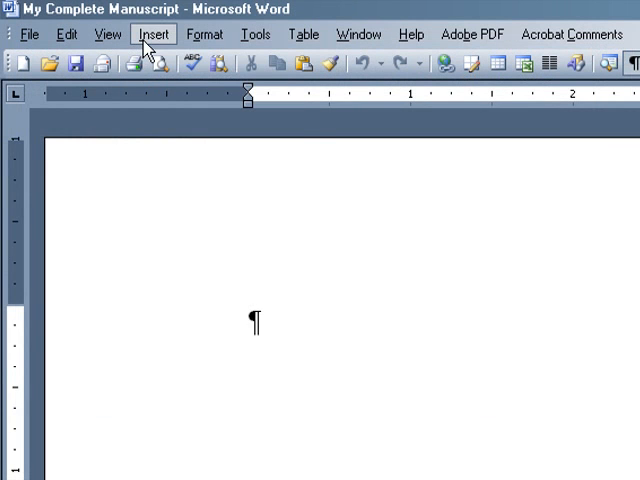
Insert the Chapter One file's contents into the manuscript via Insert > File
{"action": "left_click", "coordinate": [153, 34]}
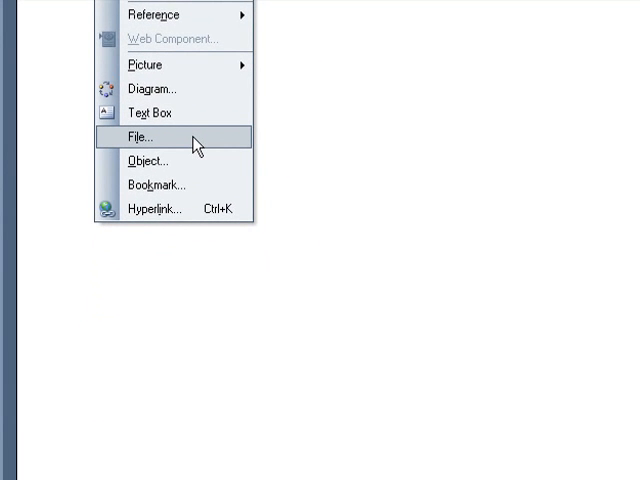
{"action": "left_click", "coordinate": [146, 137]}
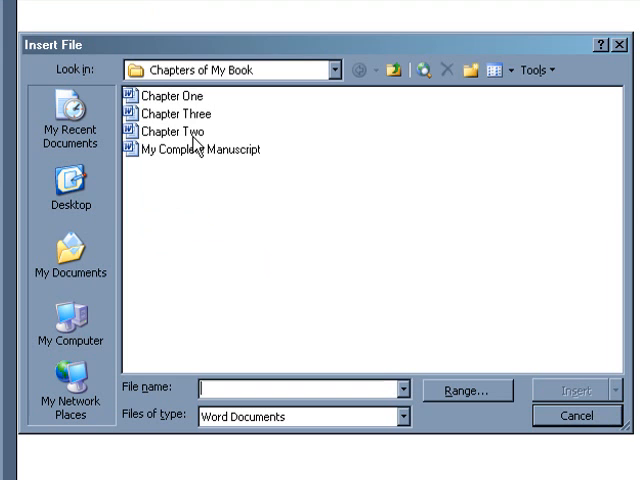
{"action": "mouse_move", "coordinate": [290, 56]}
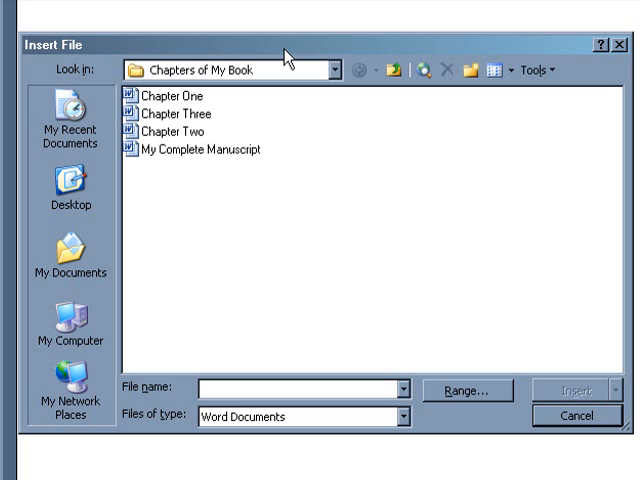
{"action": "left_click", "coordinate": [170, 96]}
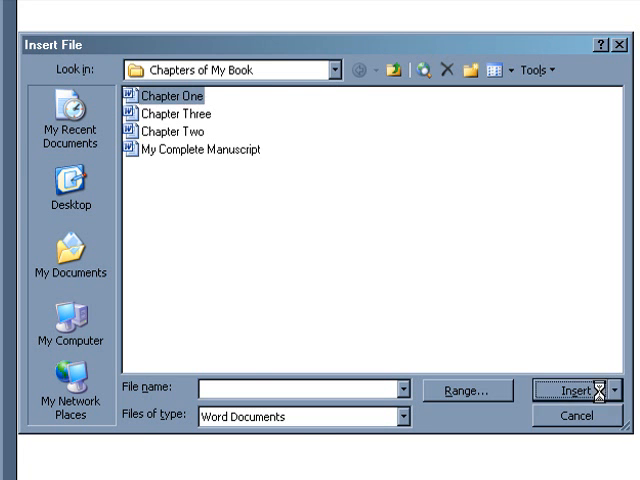
{"action": "left_click", "coordinate": [573, 391]}
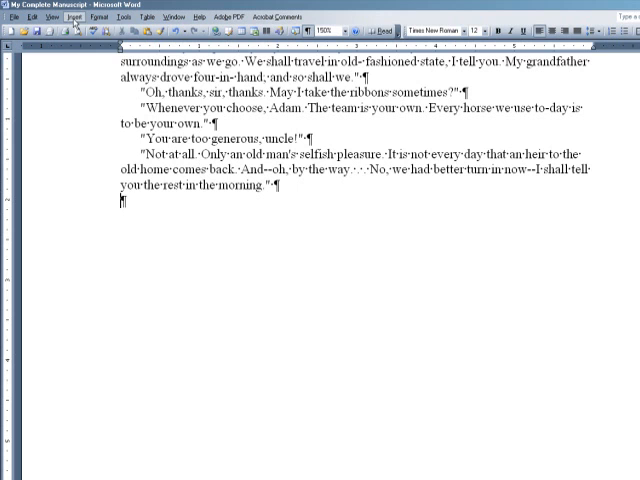
Insert the Chapter Two file after Chapter One, then insert Chapter Three's contents
{"action": "left_click", "coordinate": [67, 16]}
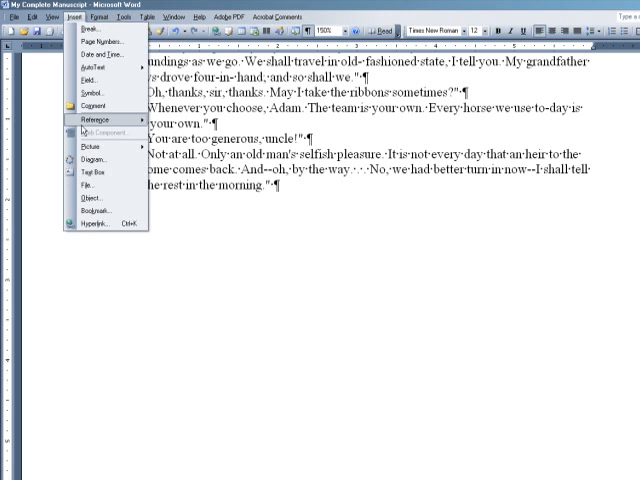
{"action": "left_click", "coordinate": [79, 188]}
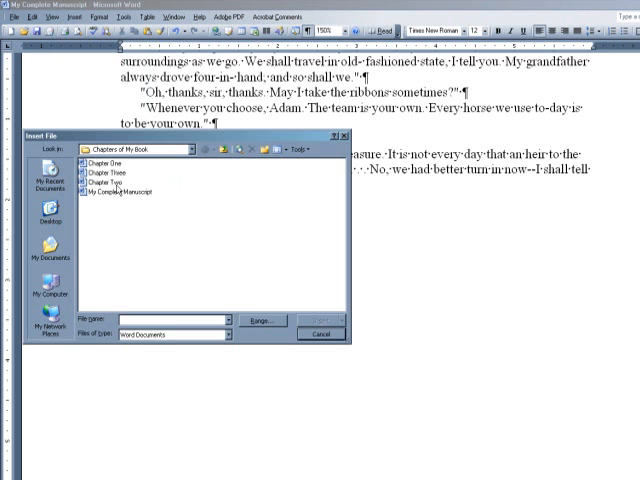
{"action": "left_click", "coordinate": [111, 183]}
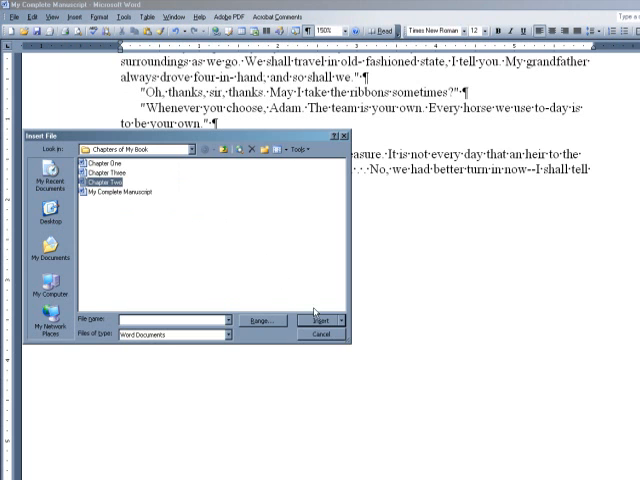
{"action": "left_click", "coordinate": [318, 320]}
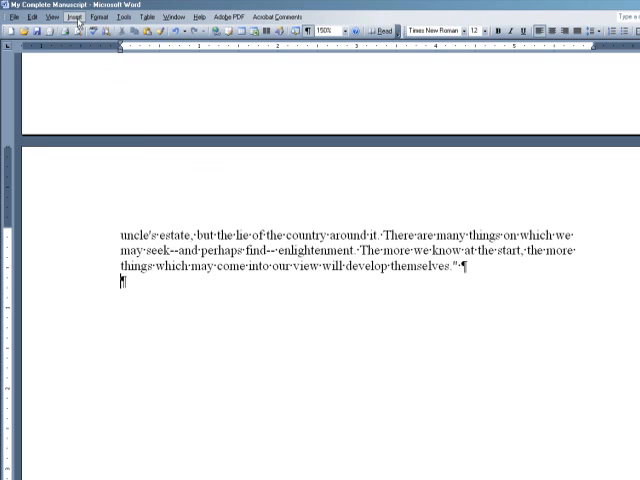
{"action": "left_click", "coordinate": [67, 16]}
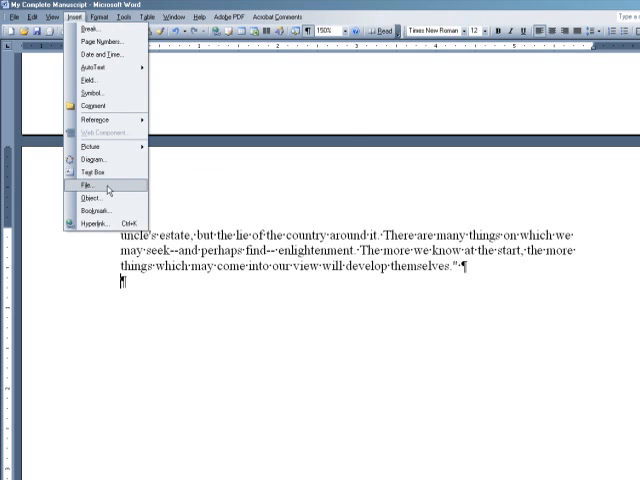
{"action": "left_click", "coordinate": [88, 184]}
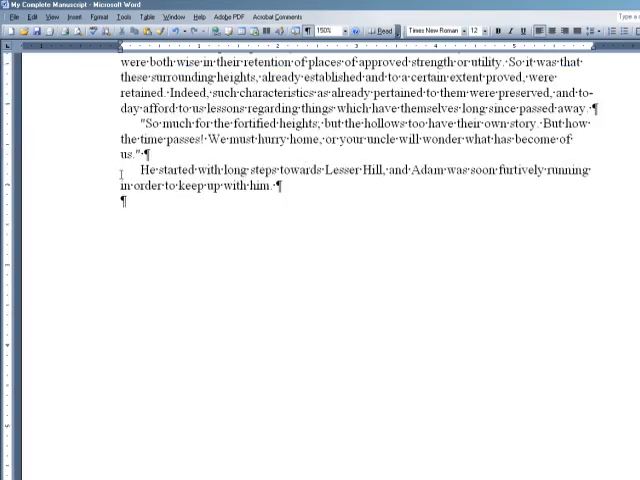
{"action": "scroll", "scroll_direction": "down", "scroll_amount": 3}
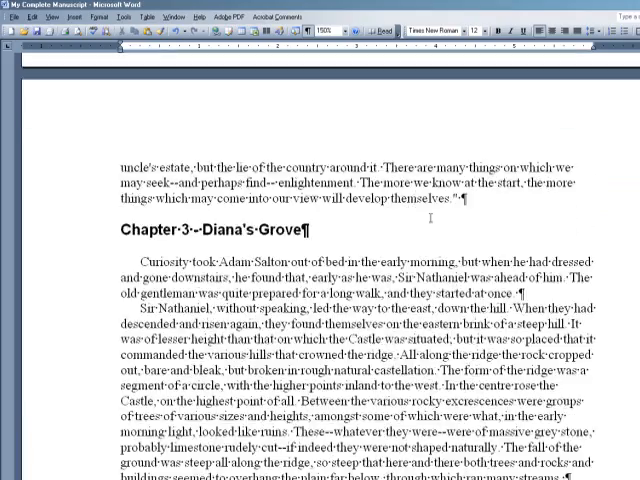
{"action": "scroll", "scroll_direction": "down", "scroll_amount": 3}
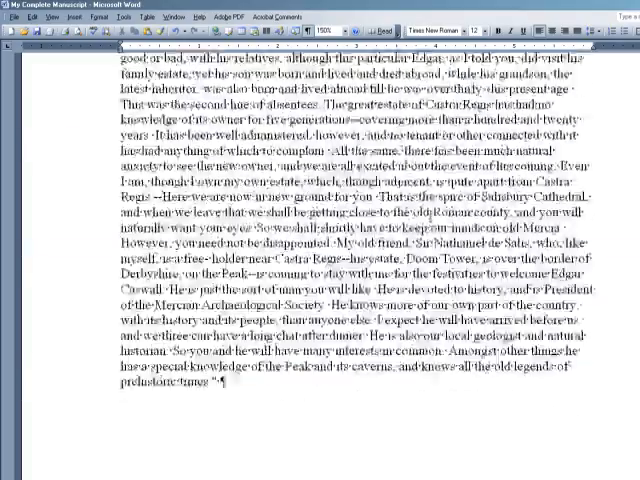
{"action": "scroll", "scroll_direction": "down", "scroll_amount": 3}
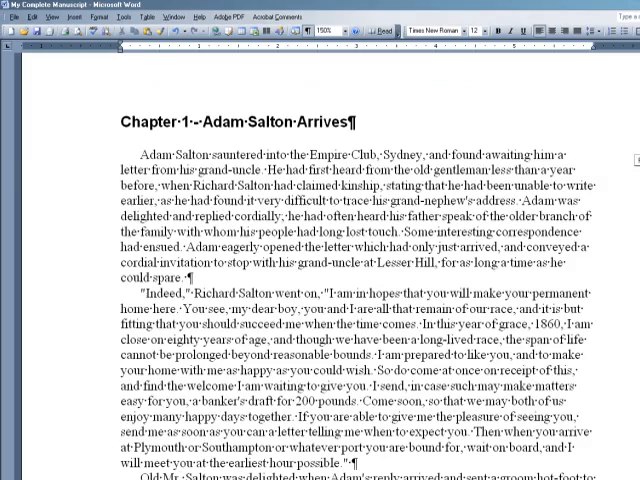
{"action": "scroll", "scroll_direction": "down", "scroll_amount": 3}
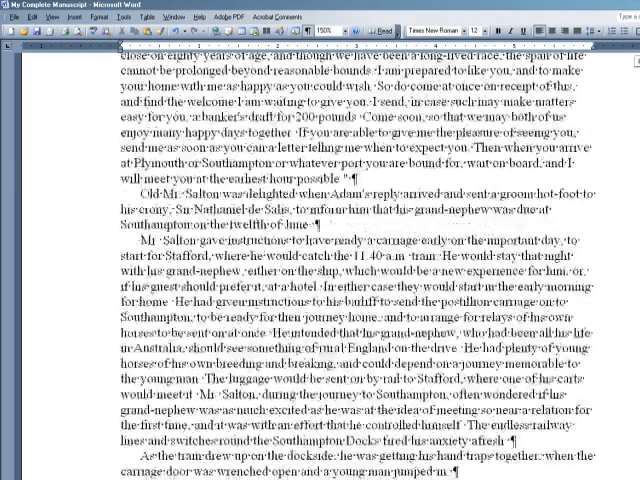
{"action": "scroll", "scroll_direction": "down", "scroll_amount": 3}
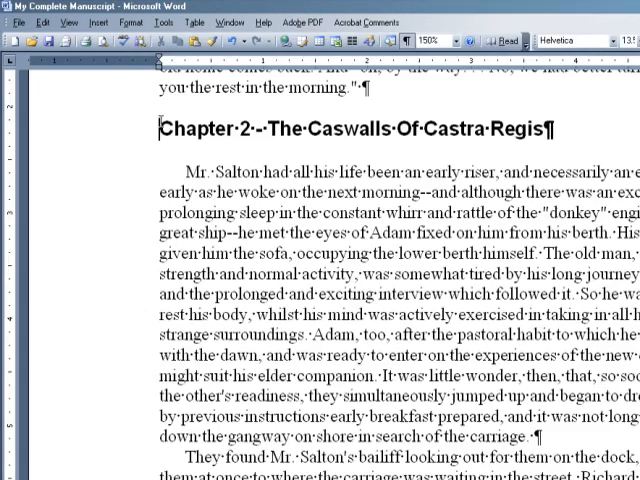
Add a page break before the Chapter 2 heading so it starts a new page
{"action": "left_click", "coordinate": [107, 23]}
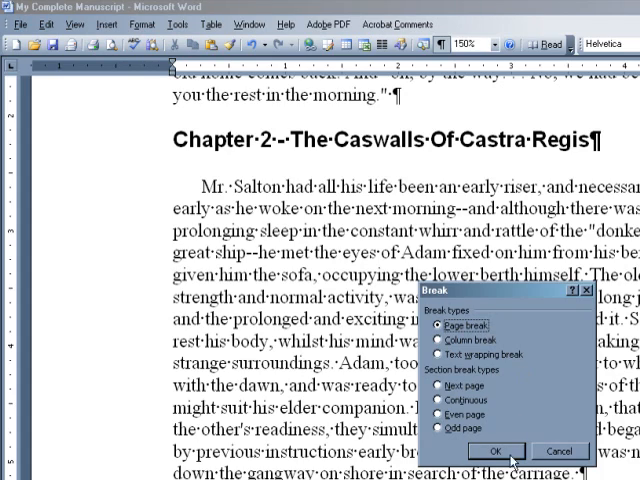
{"action": "left_click", "coordinate": [496, 451]}
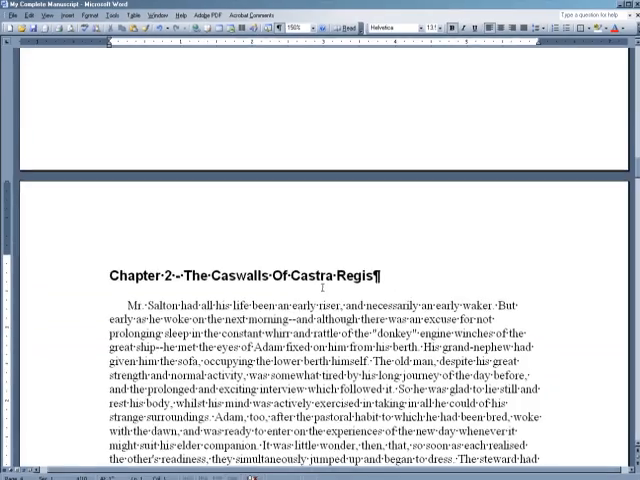
{"action": "scroll", "scroll_direction": "down", "scroll_amount": 3}
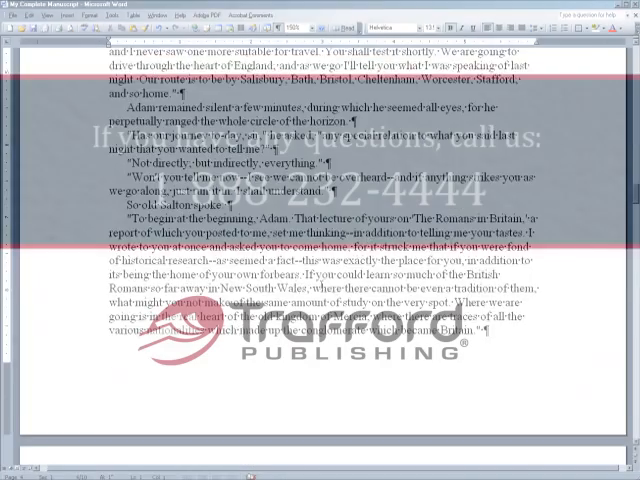